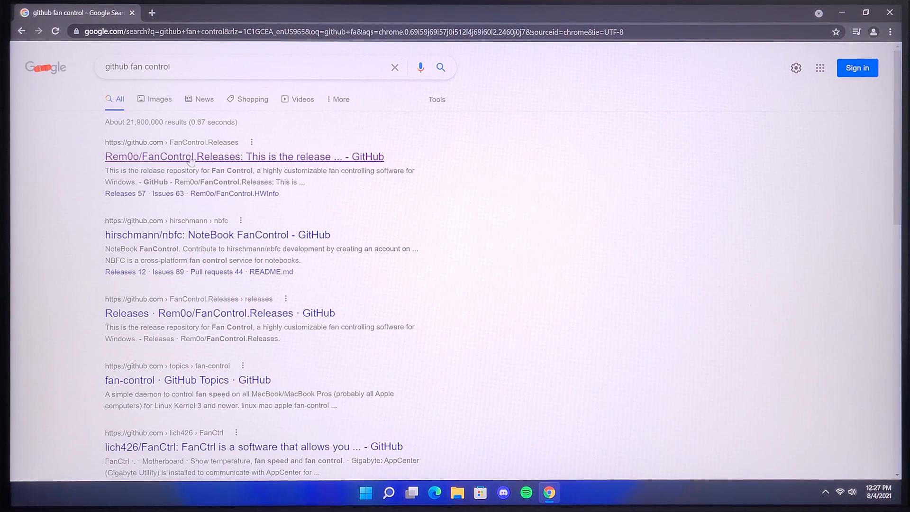
# - Download the FanControl V89 source code zip from the Rem0o/FanControl.Releases GitHub releases page
pyautogui.click(243, 157)
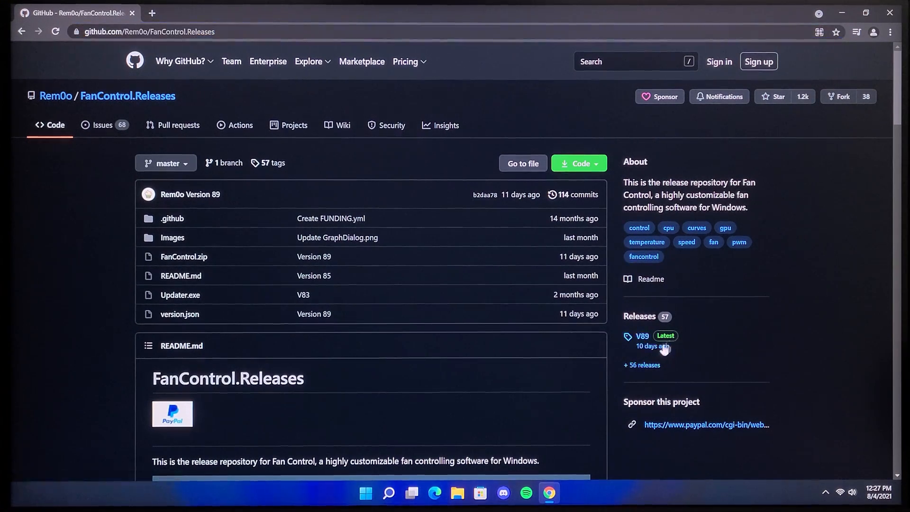
pyautogui.click(642, 336)
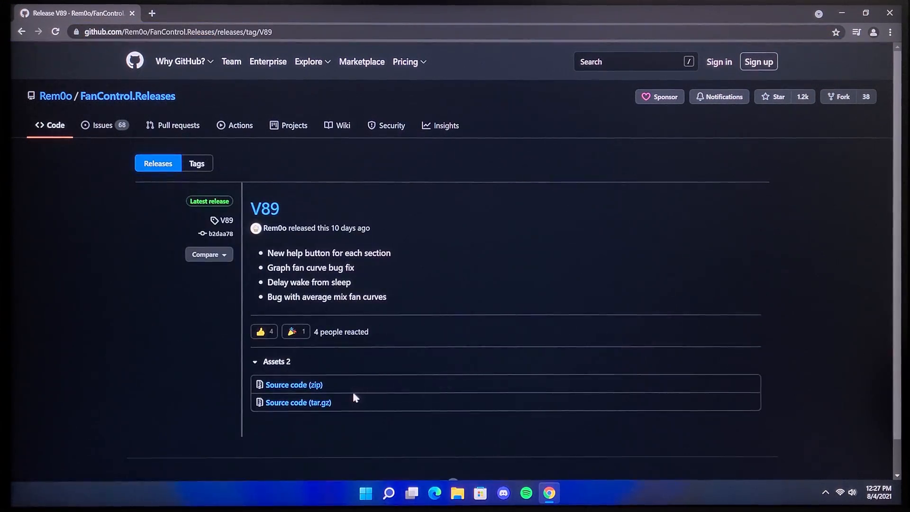
pyautogui.click(294, 385)
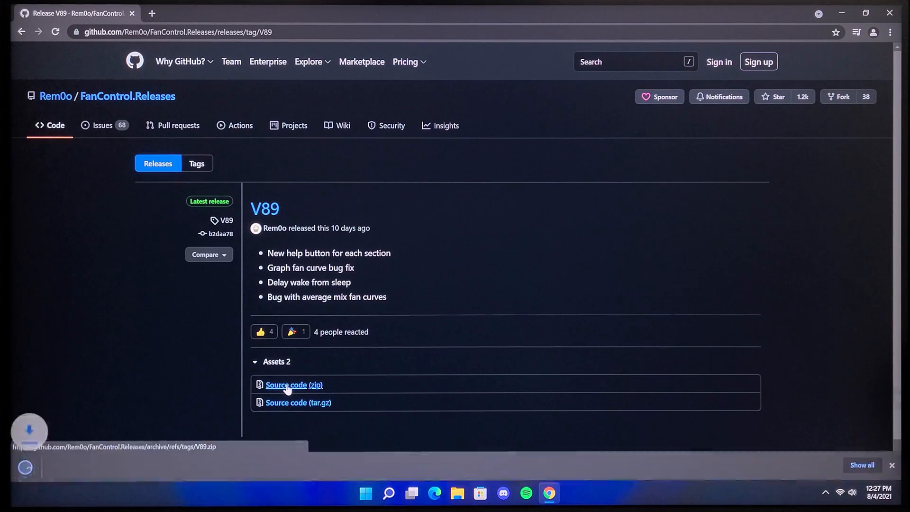
pyautogui.click(293, 384)
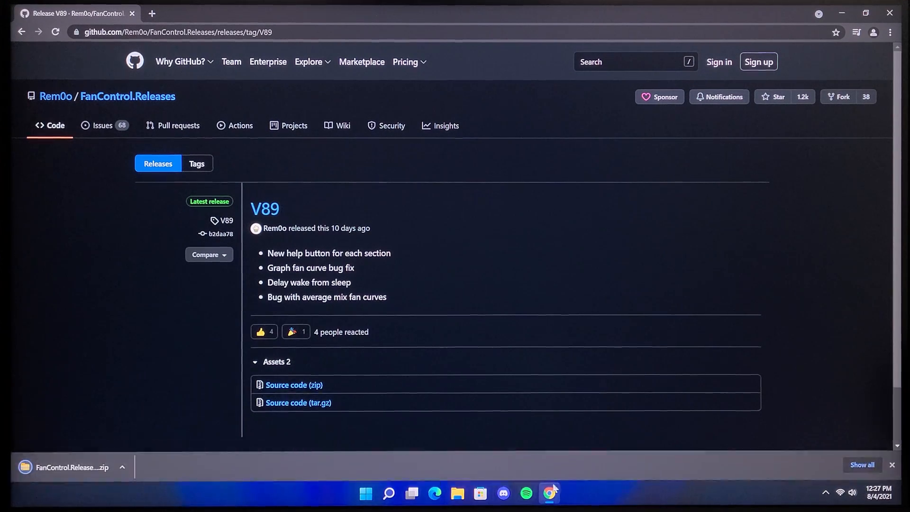
# - Extract FanControl.Releases-89 in Downloads and select all its extracted files for copying
pyautogui.click(457, 493)
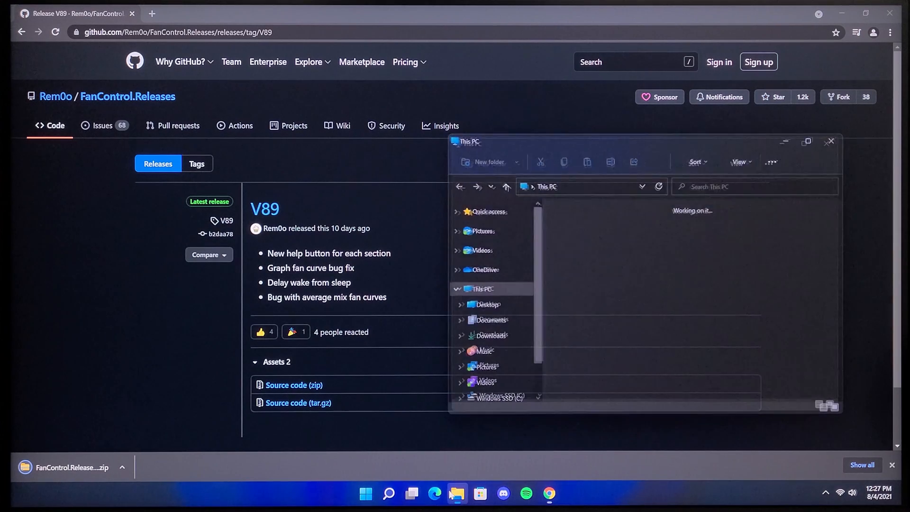
pyautogui.click(487, 334)
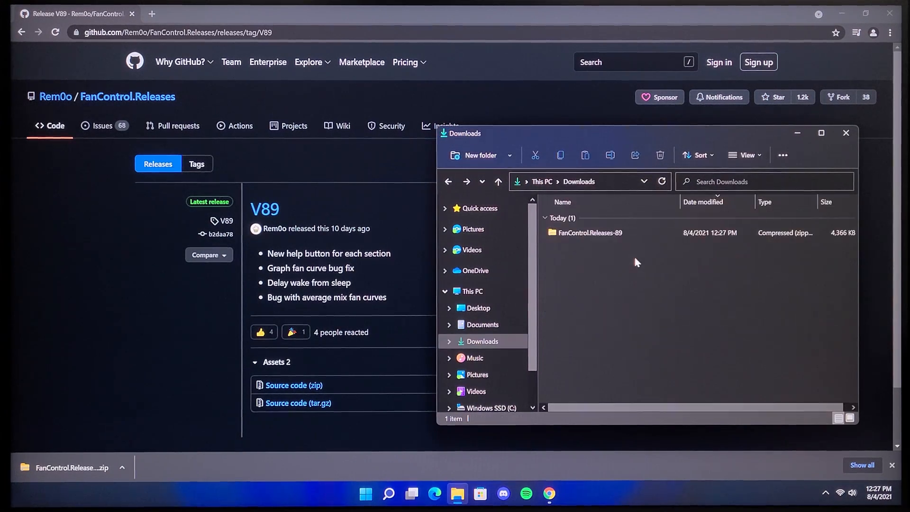
pyautogui.doubleClick(589, 234)
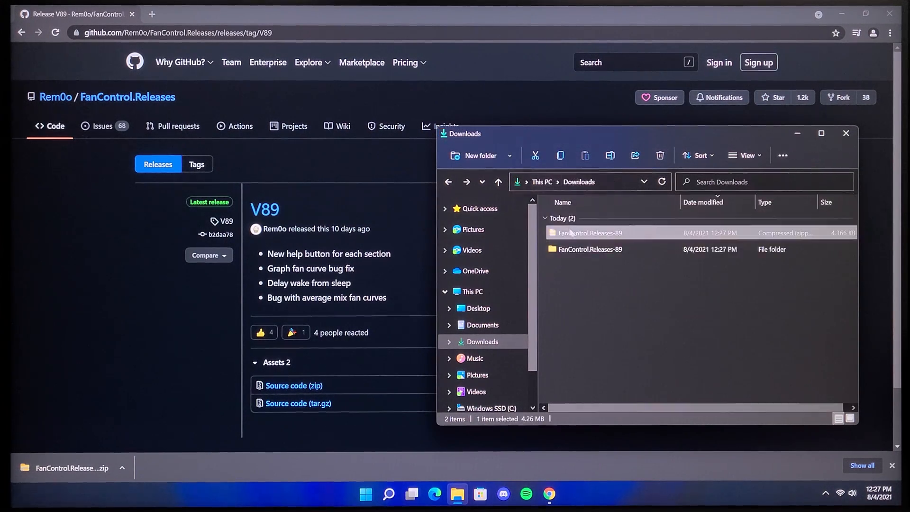
pyautogui.doubleClick(591, 250)
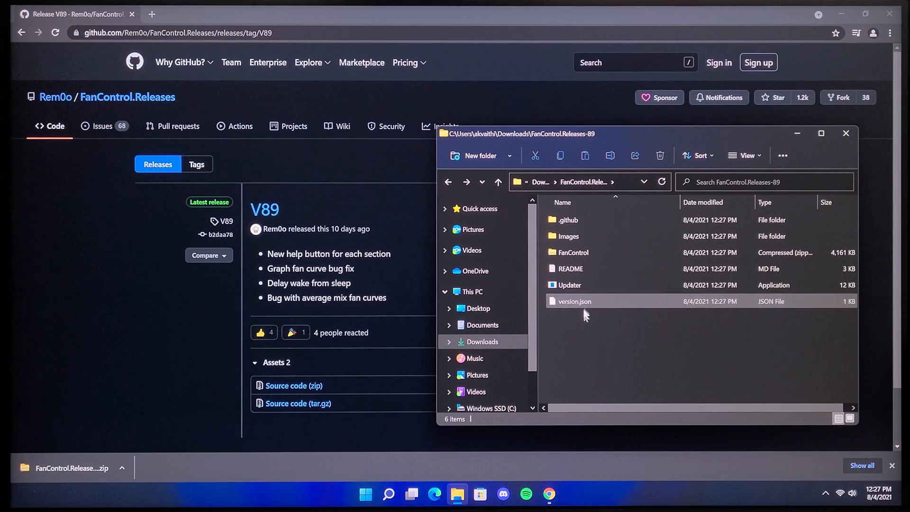
pyautogui.press('ctrl+a')
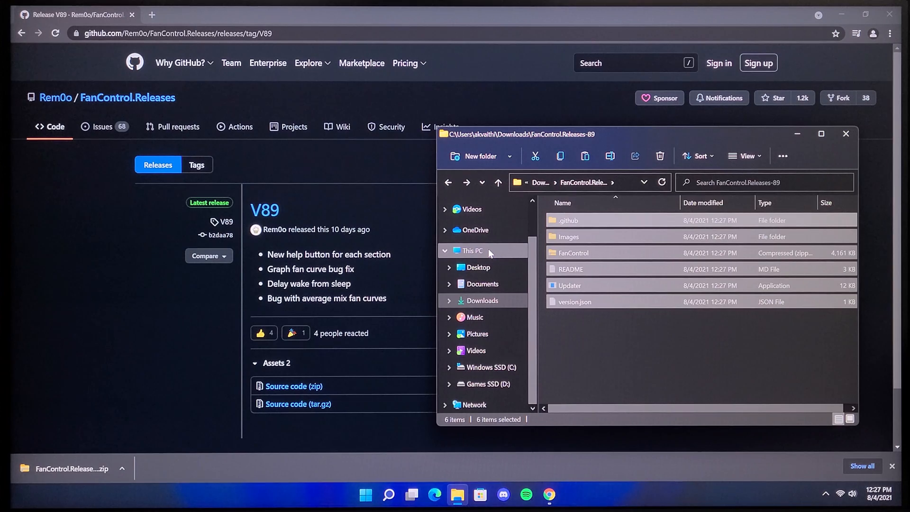
# - Navigate from This PC through C: and Users into the user's profile folder
pyautogui.click(471, 250)
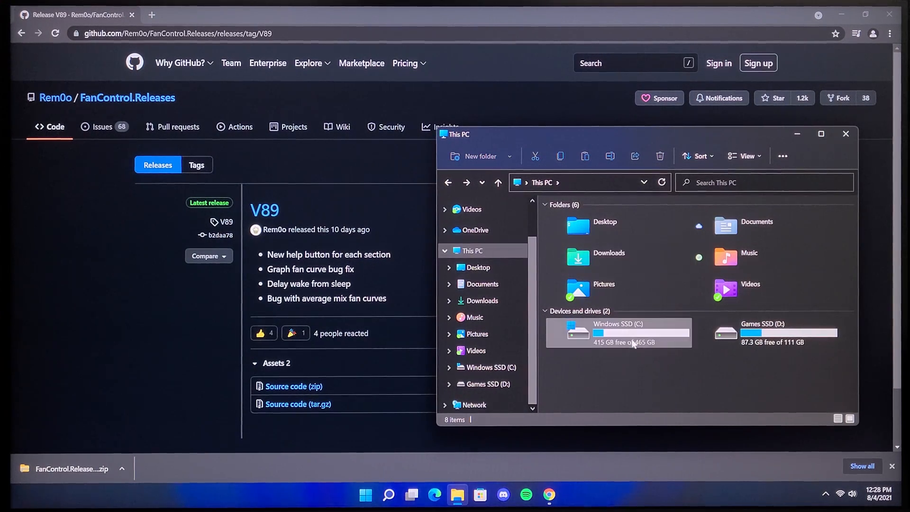
pyautogui.doubleClick(617, 333)
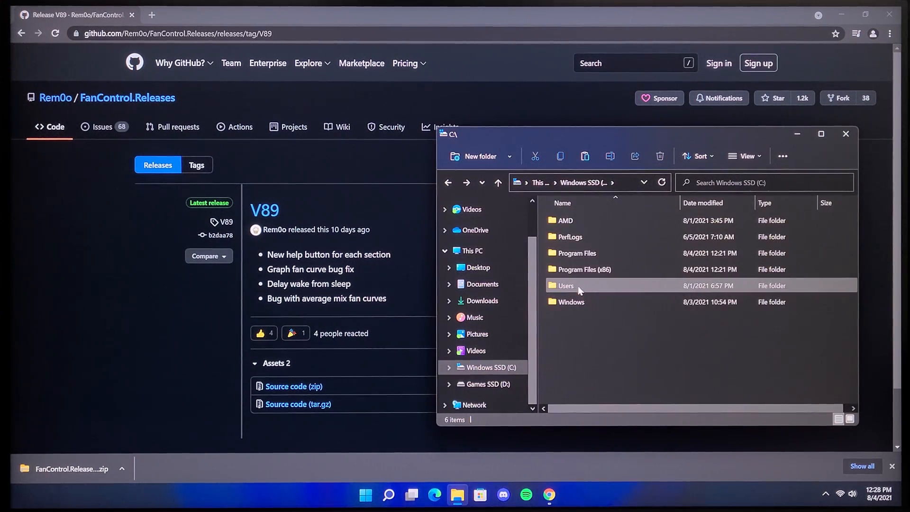
pyautogui.doubleClick(566, 285)
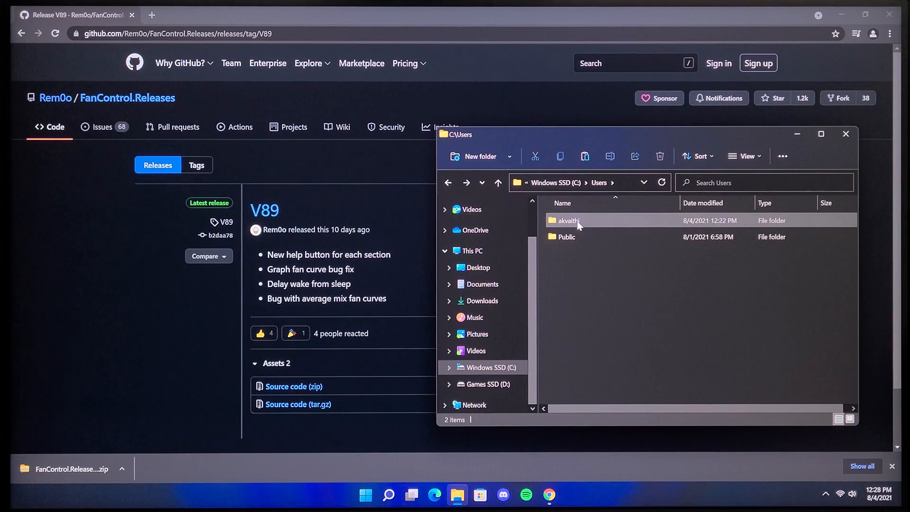
pyautogui.doubleClick(568, 221)
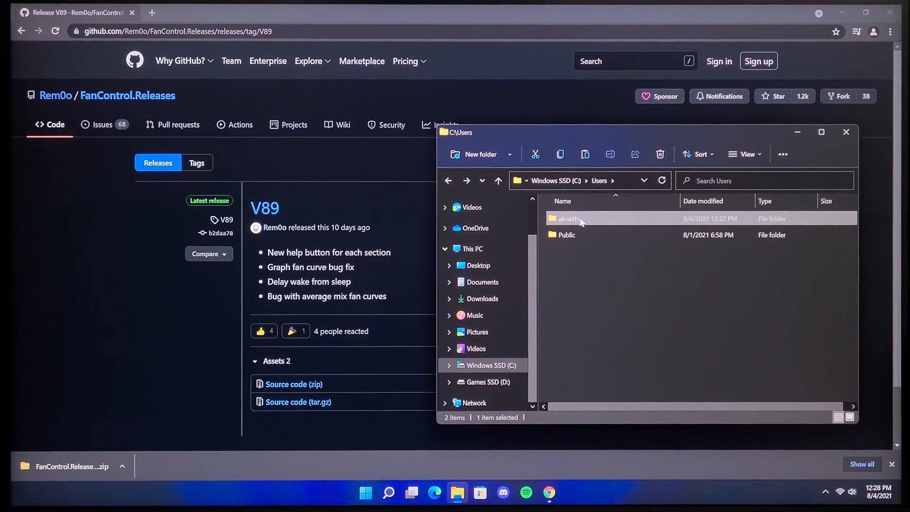
pyautogui.doubleClick(568, 218)
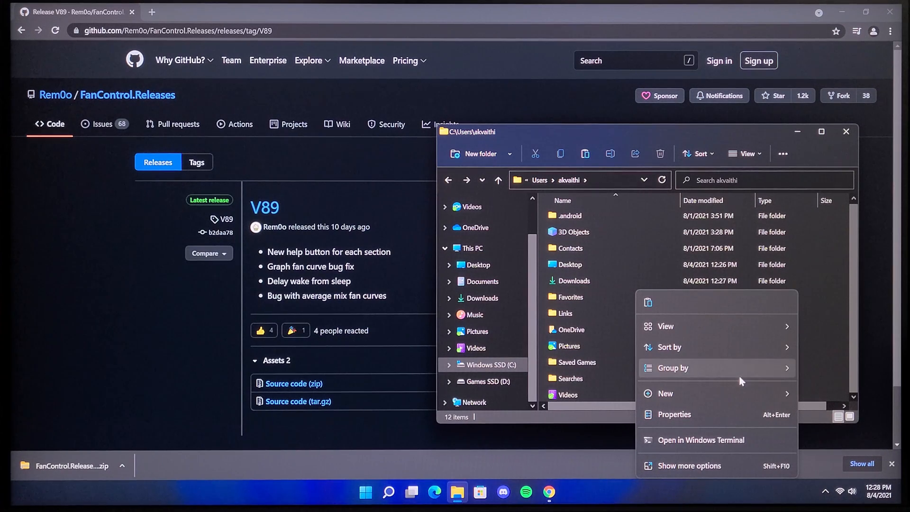
# - Create a FanControl folder there and paste the release files into it
pyautogui.click(666, 393)
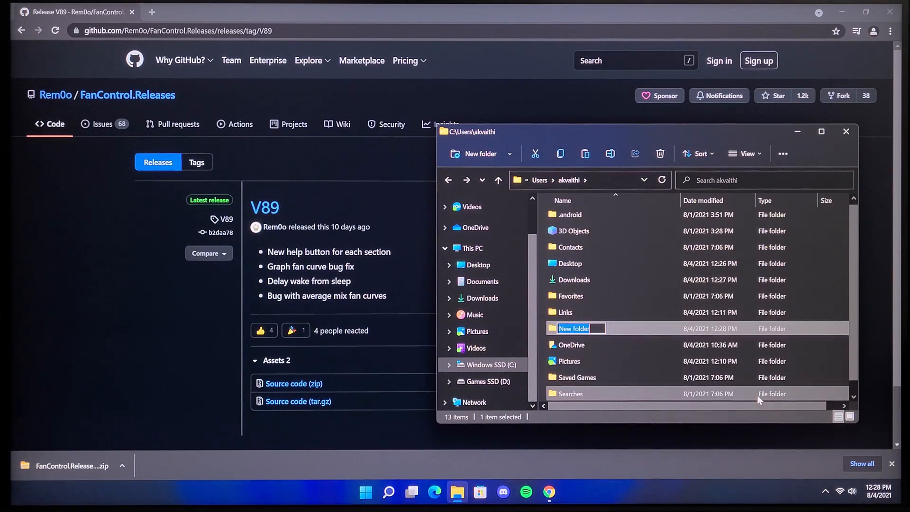
pyautogui.write('Fan')
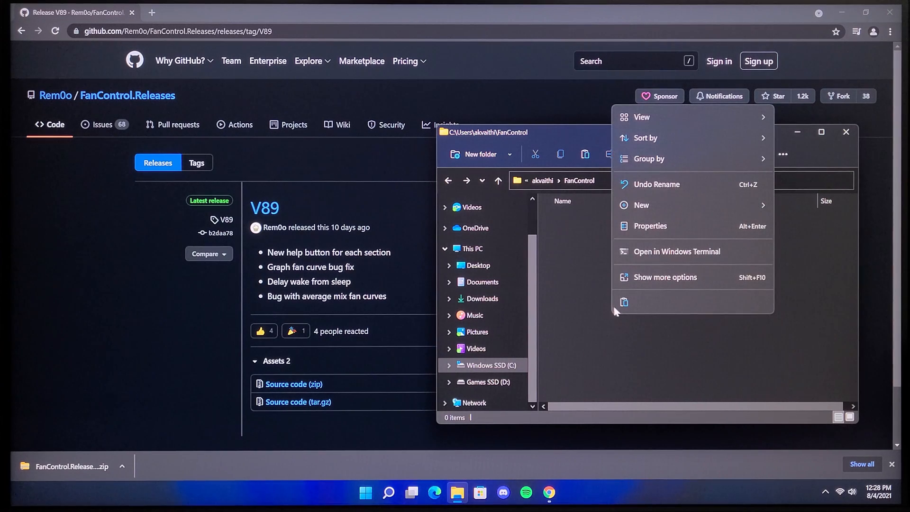
pyautogui.click(624, 301)
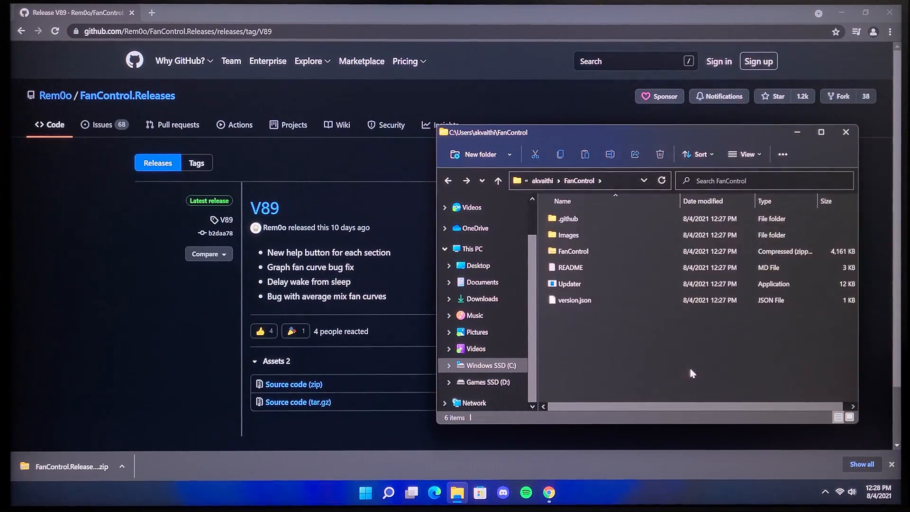
pyautogui.moveTo(586, 284)
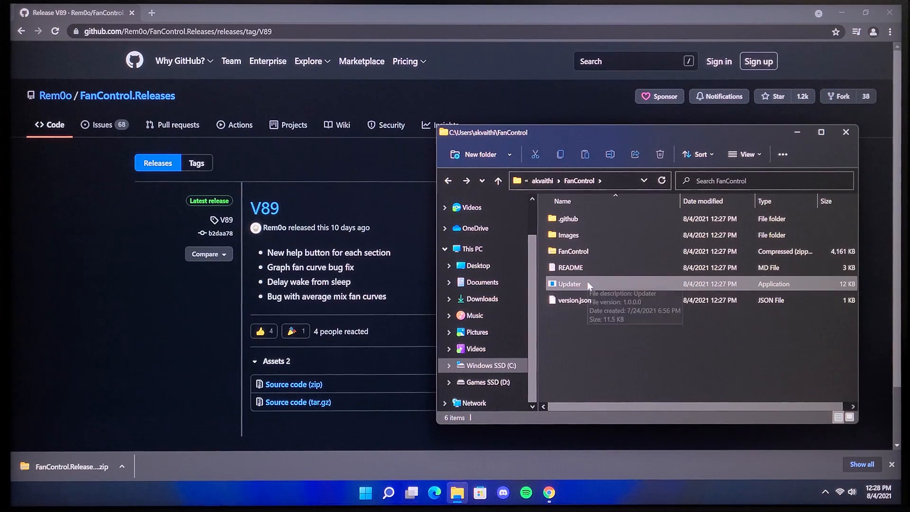
# - Run the Updater past the SmartScreen 'Run anyway' warning and approve the UAC prompt
pyautogui.doubleClick(570, 284)
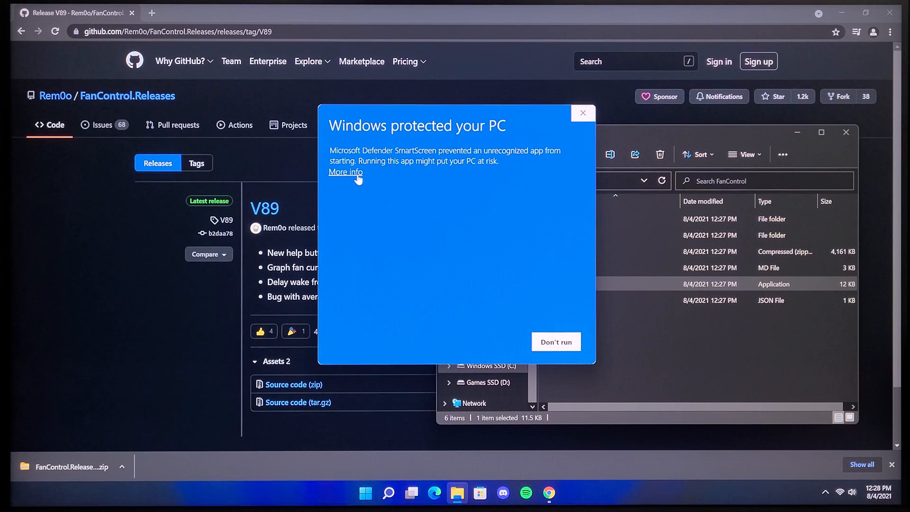
pyautogui.click(345, 172)
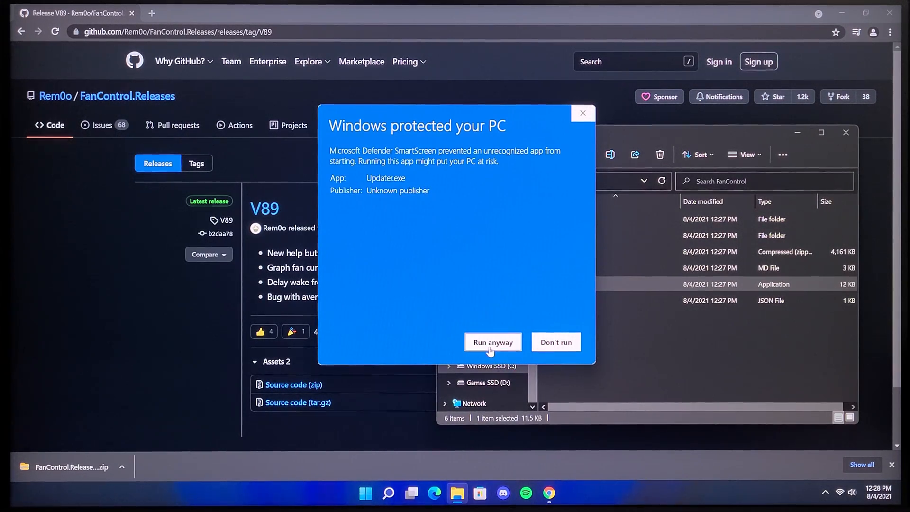
pyautogui.click(492, 342)
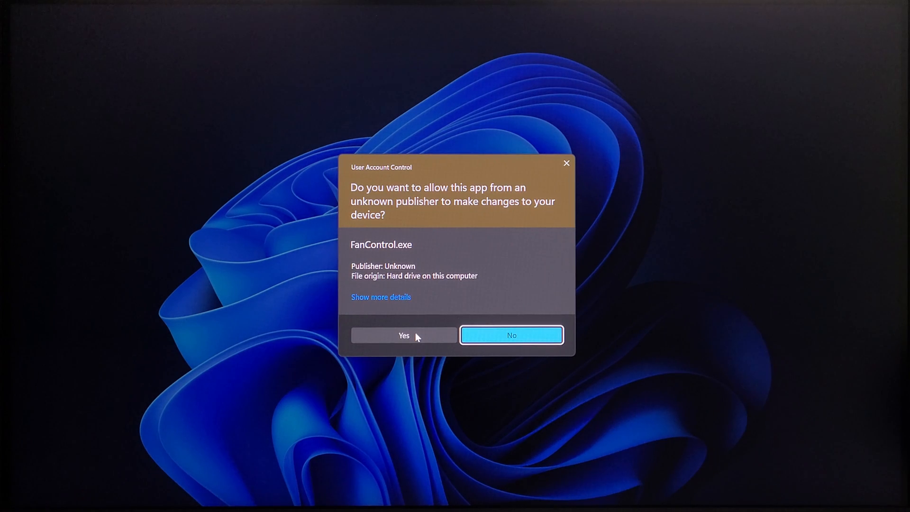
pyautogui.click(404, 336)
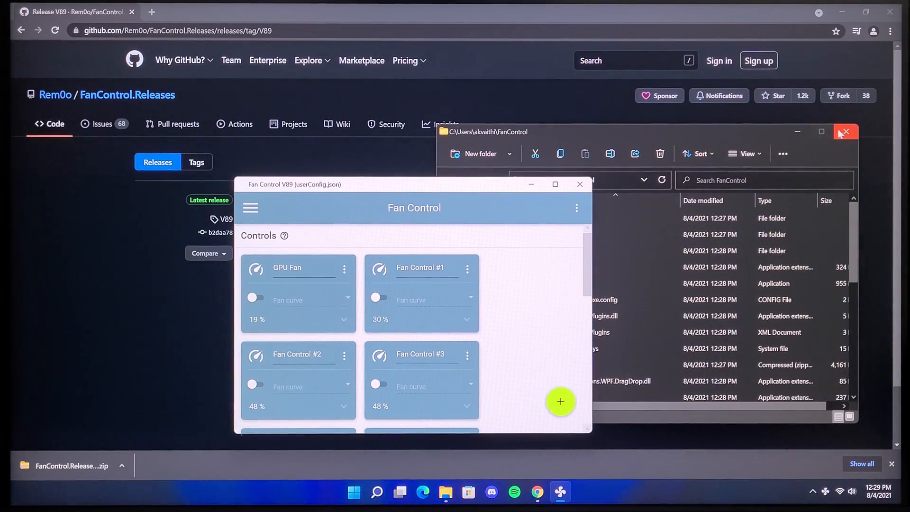
# - Close the FanControl folder window, maximize Fan Control and bring up its settings menu
pyautogui.click(845, 131)
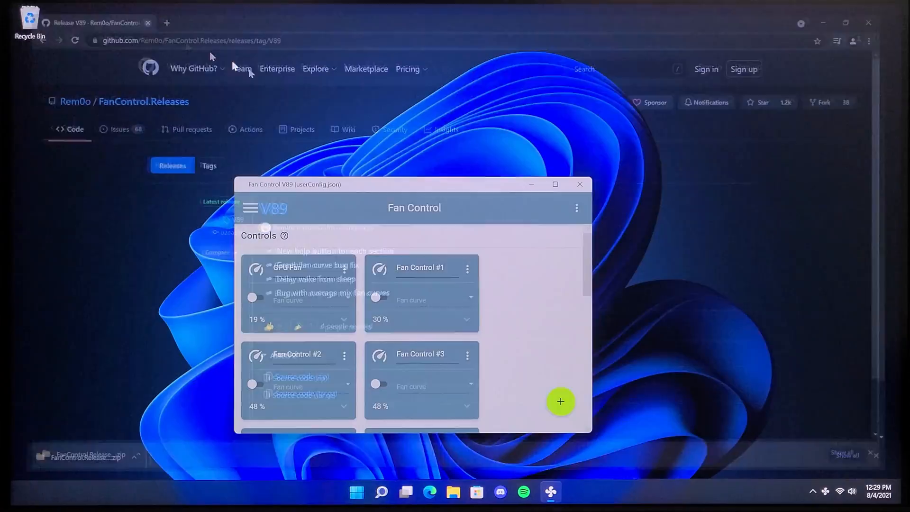
pyautogui.click(555, 184)
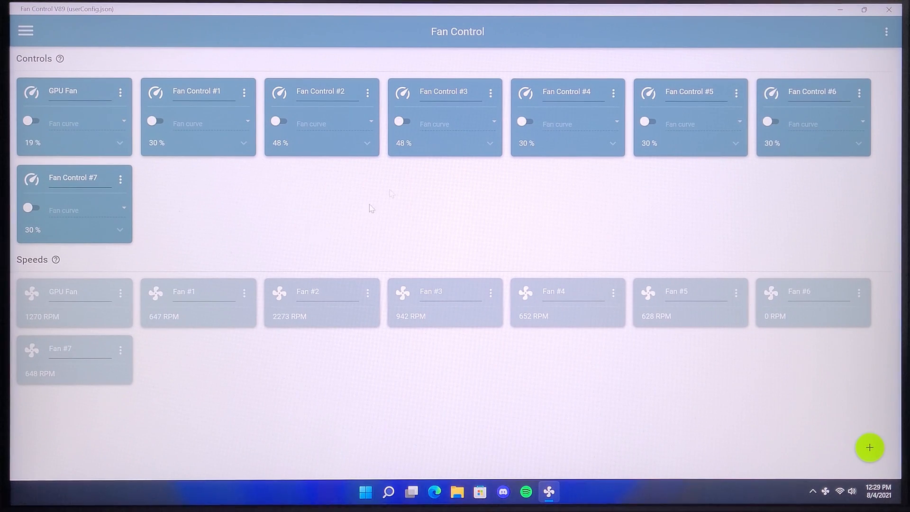
pyautogui.moveTo(628, 353)
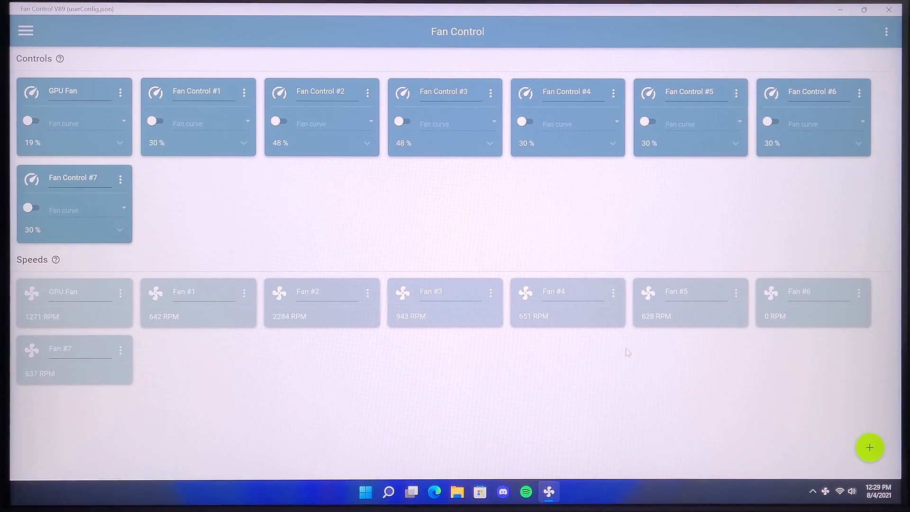
pyautogui.moveTo(556, 357)
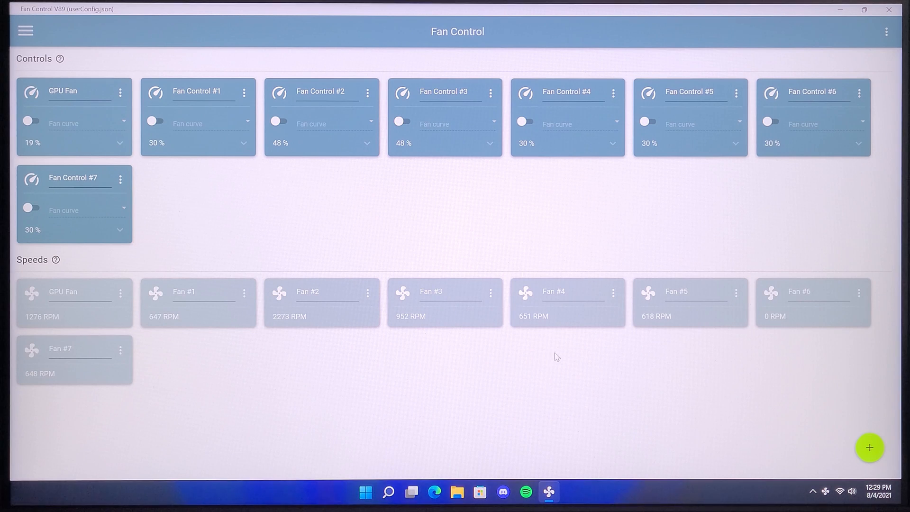
pyautogui.click(25, 30)
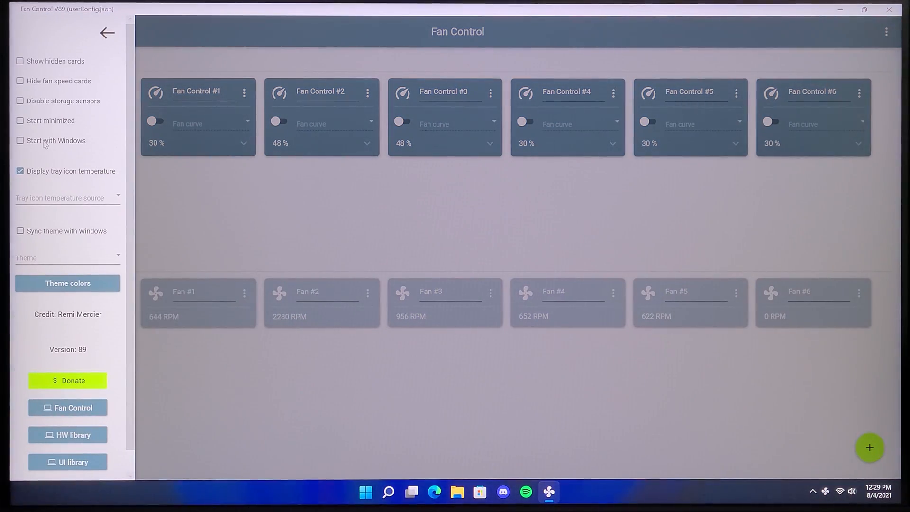
# - Enable Start with Windows, turn off tray icon temperature and sync the theme with Windows
pyautogui.click(19, 120)
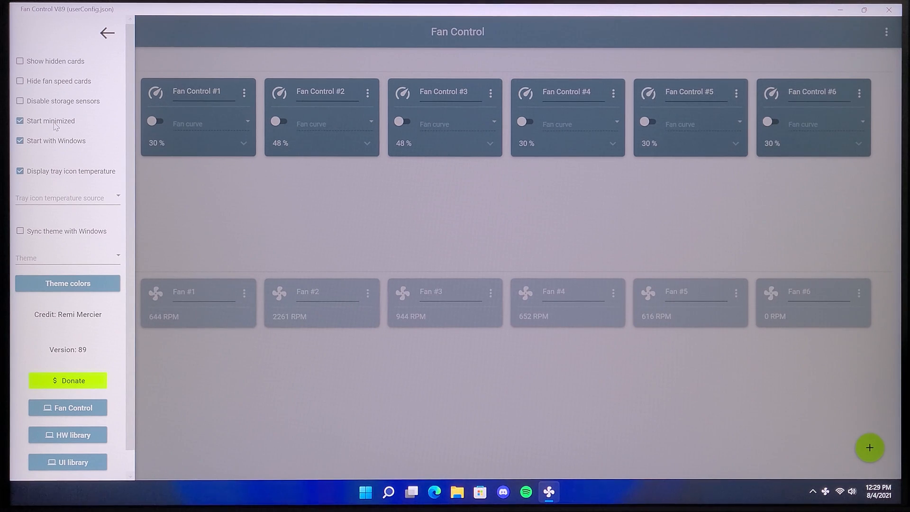
pyautogui.click(20, 170)
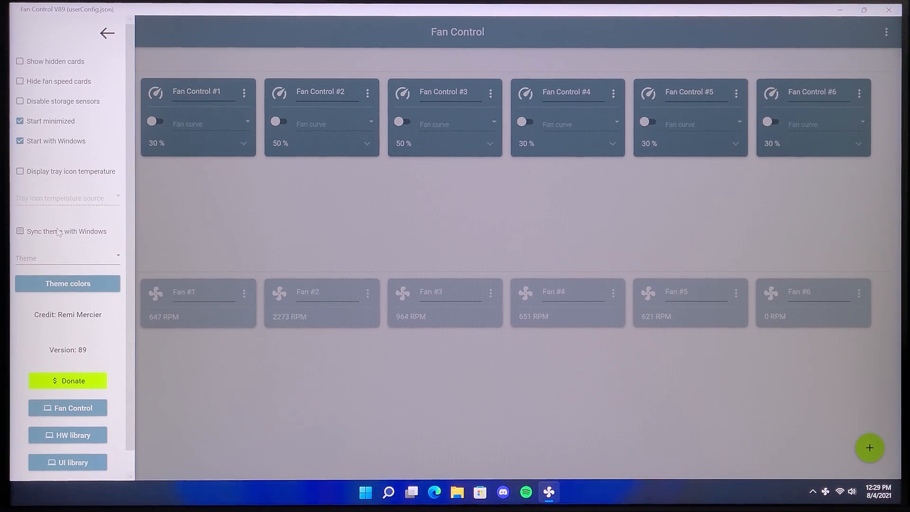
pyautogui.click(19, 231)
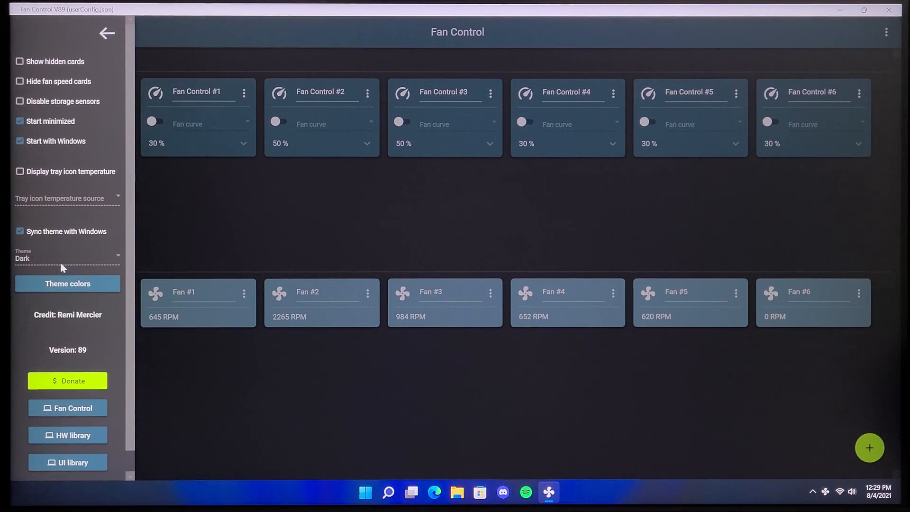
# - Apply blue primary and secondary theme colours via Theme colors
pyautogui.click(67, 283)
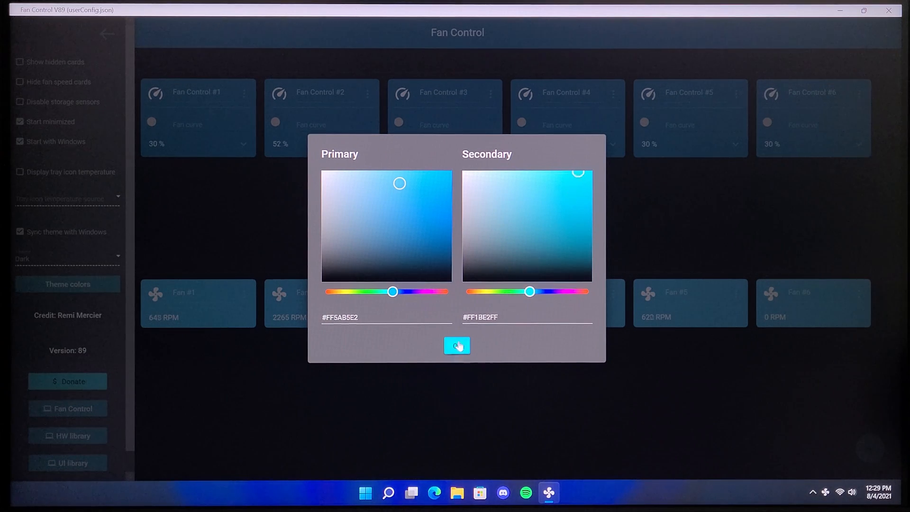
pyautogui.click(457, 347)
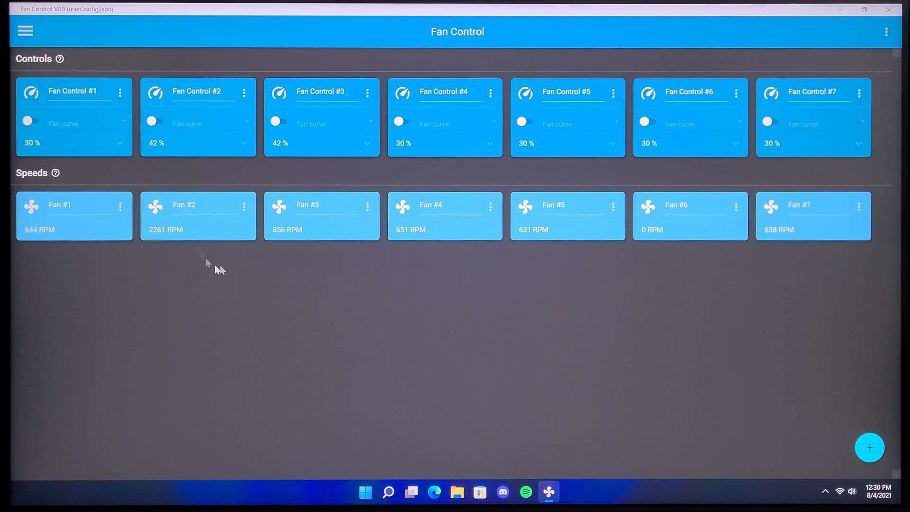
pyautogui.moveTo(201, 222)
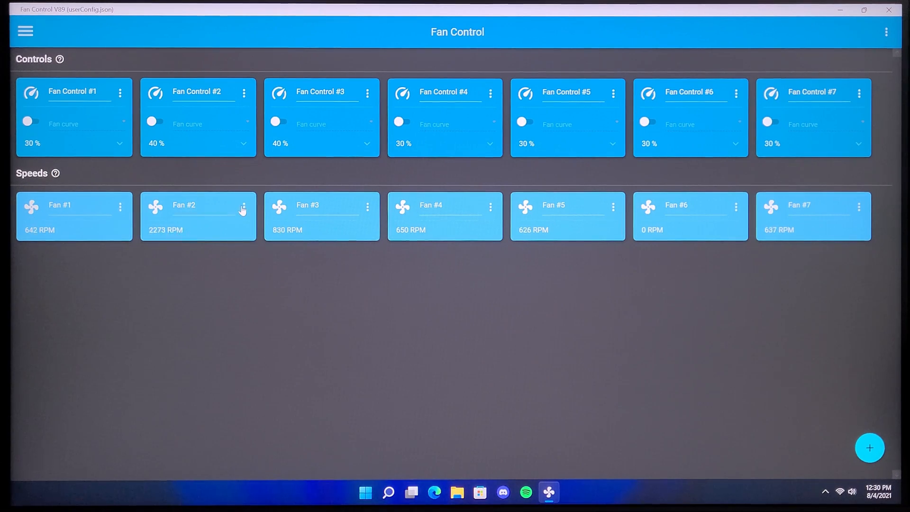
# - Hide unused Fan #2 and manually drag Fan Control #1 down to 0% to identify its fan
pyautogui.click(244, 92)
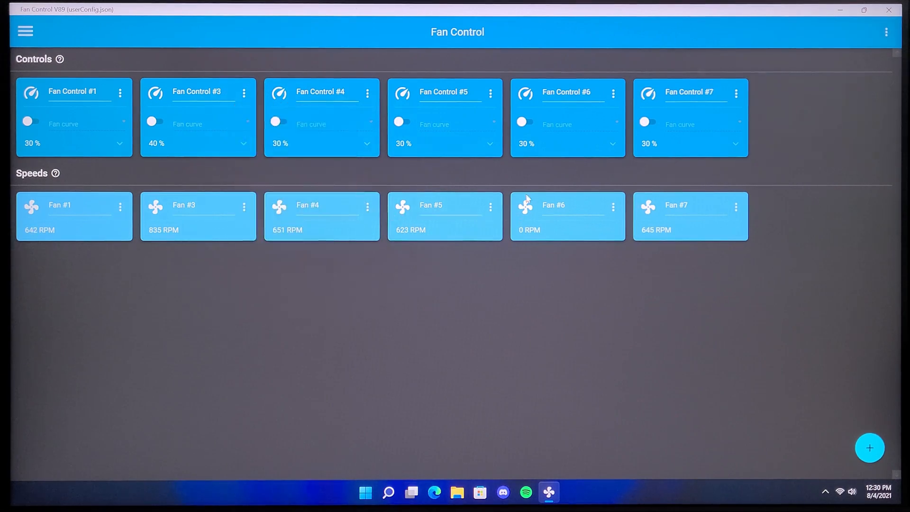
pyautogui.moveTo(220, 123)
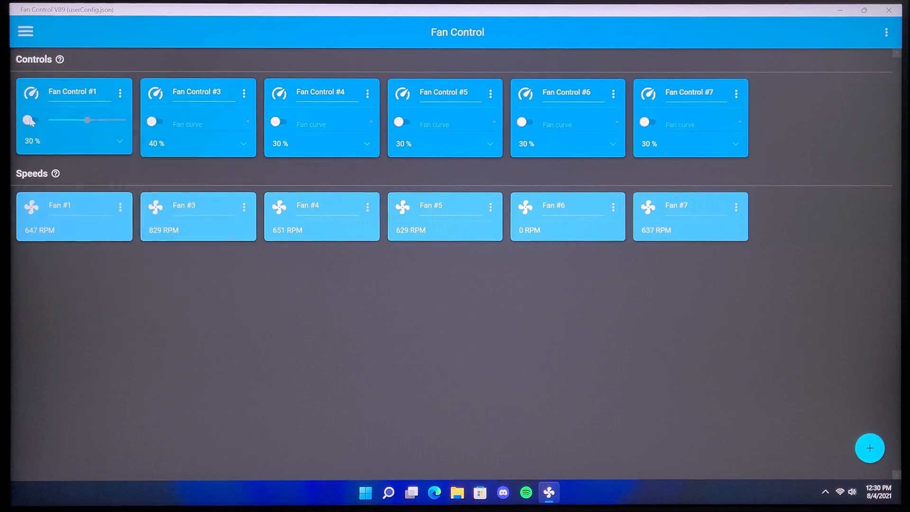
pyautogui.click(27, 121)
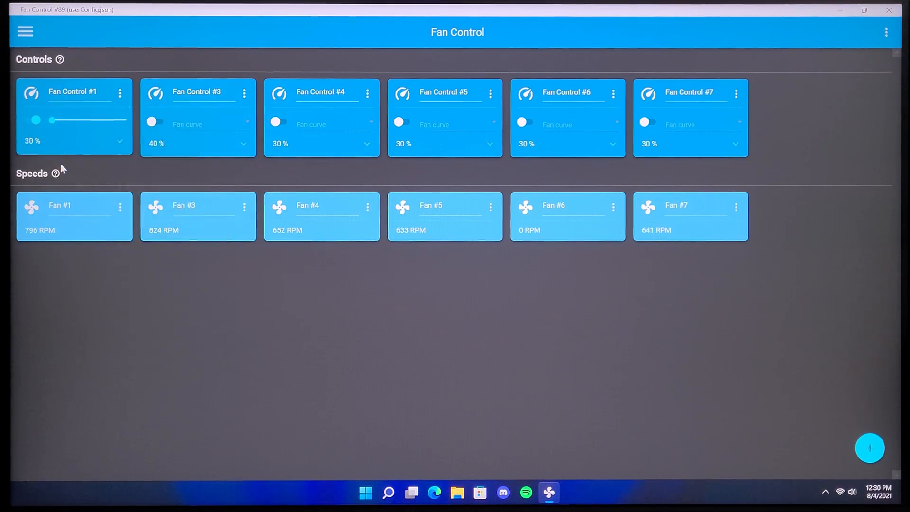
pyautogui.moveTo(51, 120); pyautogui.dragTo(29, 120)
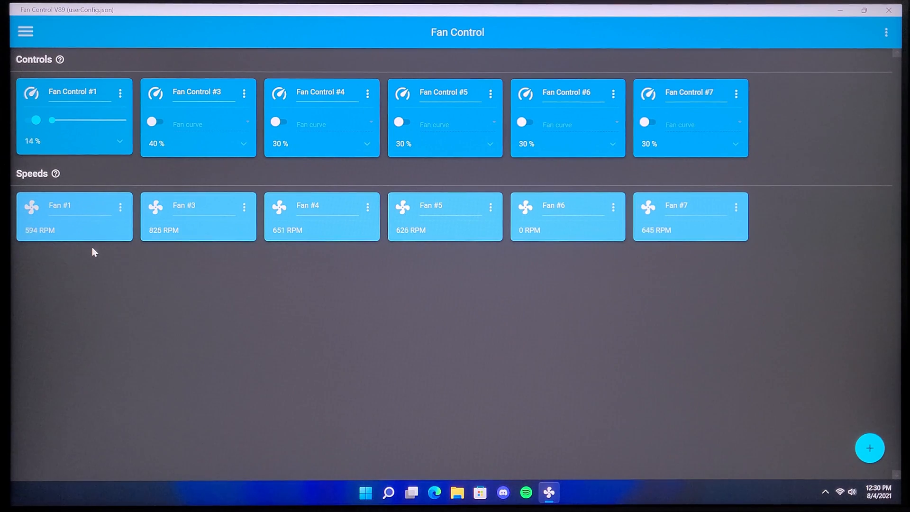
pyautogui.moveTo(51, 121); pyautogui.dragTo(35, 121)
pyautogui.write('A')
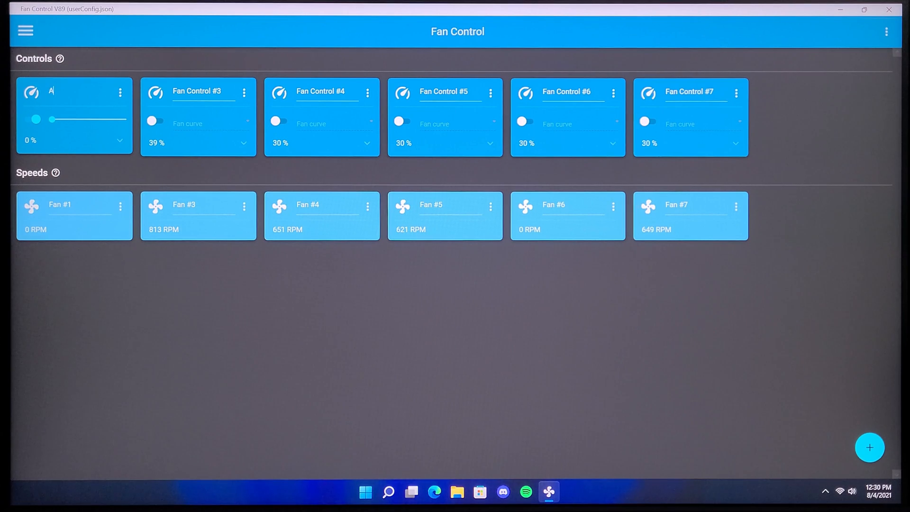
# - Rename the control and fan cards to 'AIO Fan #1' and raise the fan to about 60%
pyautogui.write('IO Fan #1')
pyautogui.click(80, 206)
pyautogui.write('AIO ')
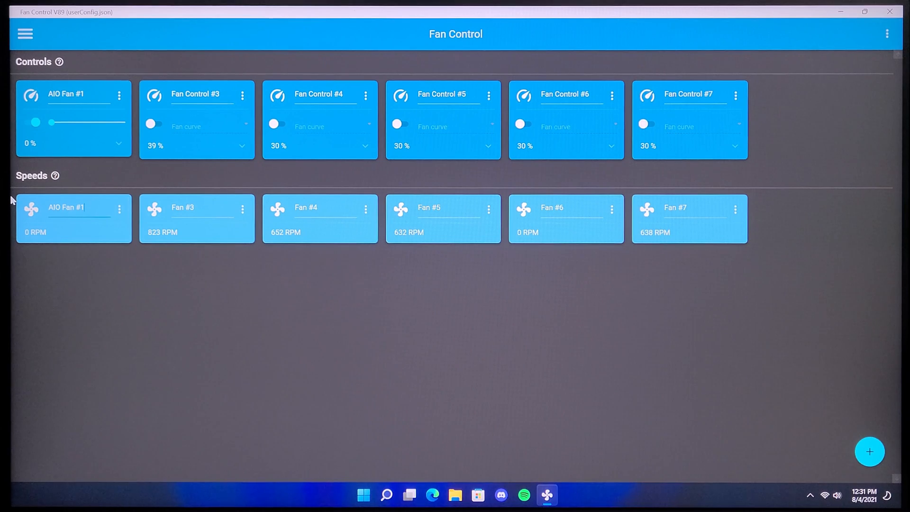
pyautogui.moveTo(104, 326)
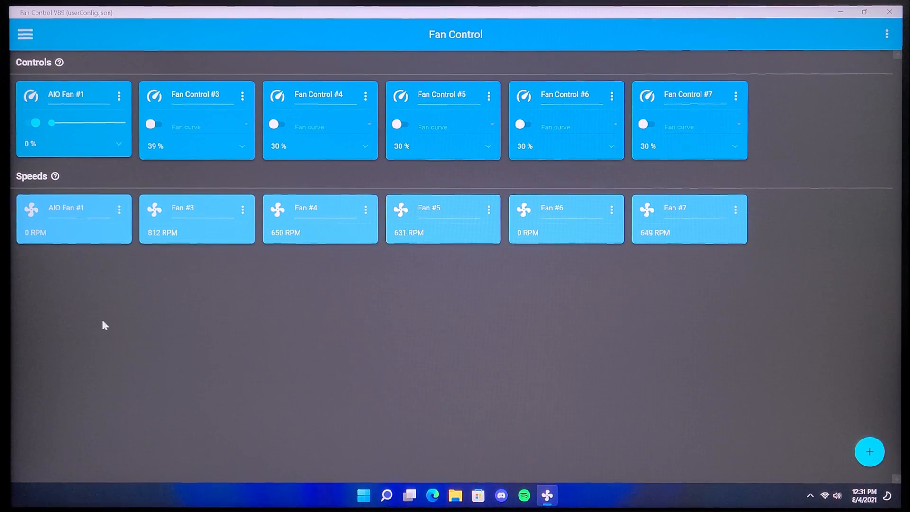
pyautogui.moveTo(35, 122); pyautogui.dragTo(88, 122)
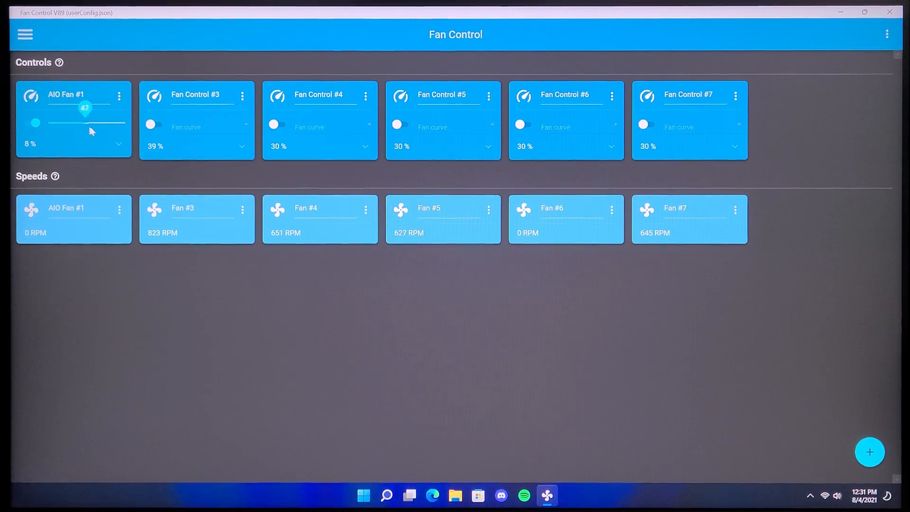
pyautogui.moveTo(35, 122); pyautogui.dragTo(93, 123)
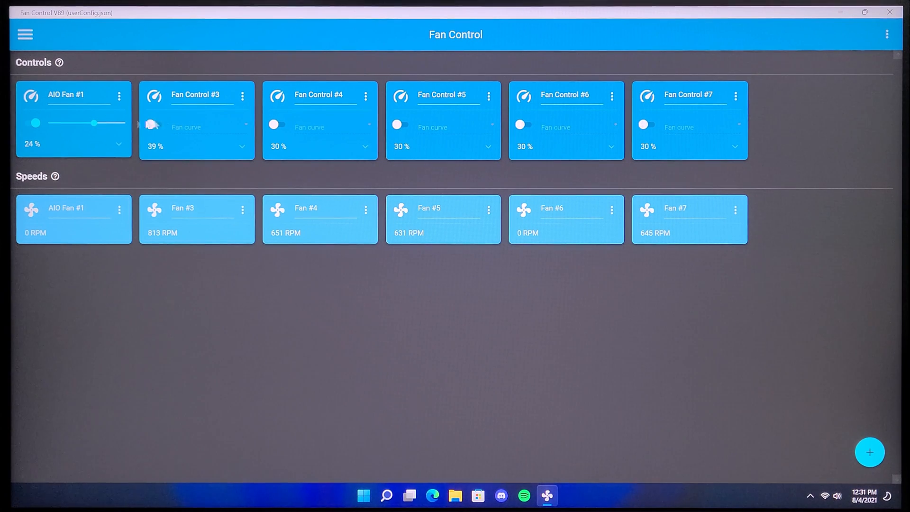
pyautogui.click(870, 452)
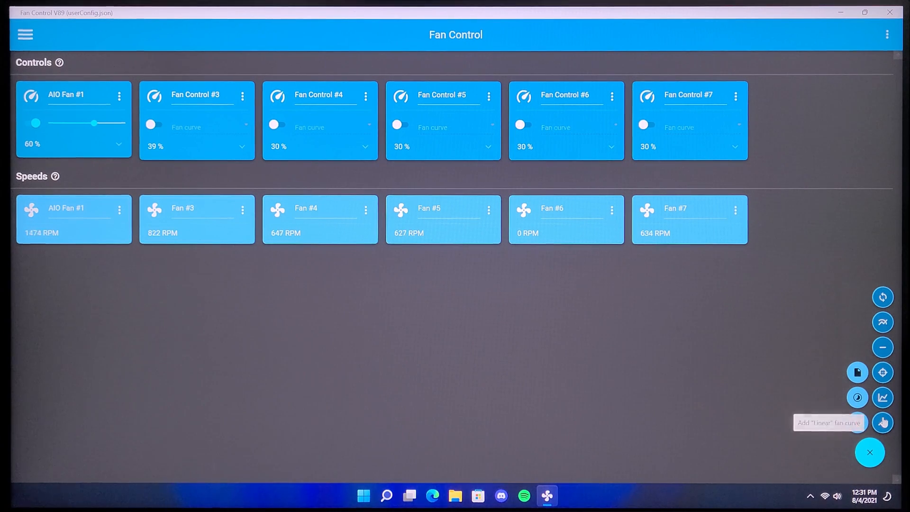
# - Add a Linear fan curve using Core (Tctl/Tdie) AMD Ryzen as its temperature source
pyautogui.click(882, 423)
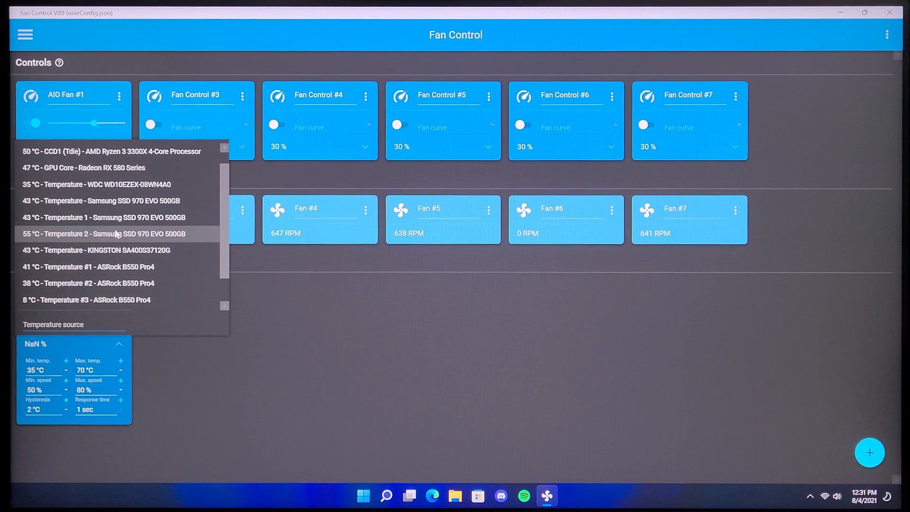
pyautogui.scroll(3)
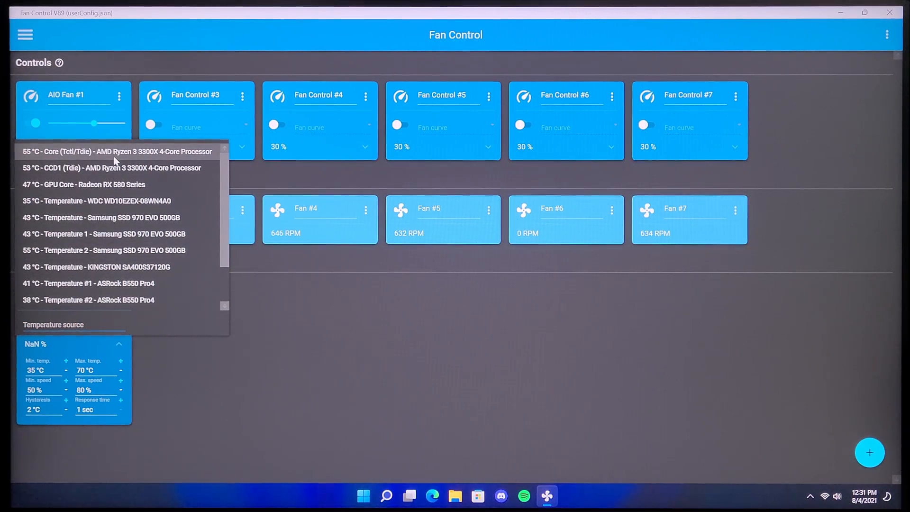
pyautogui.click(116, 152)
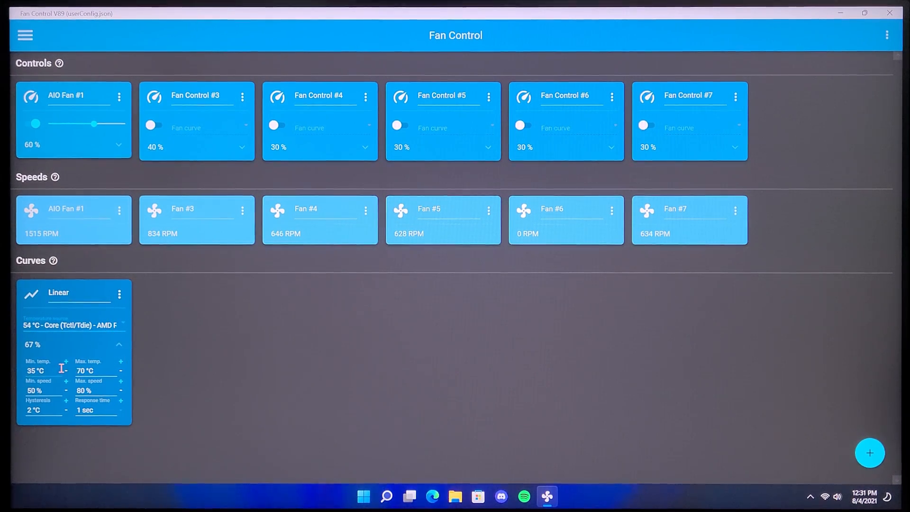
pyautogui.click(120, 294)
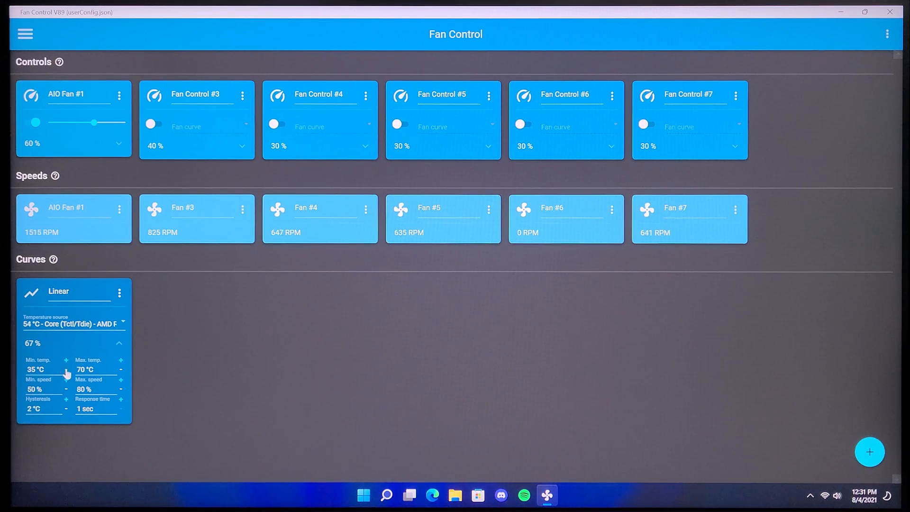
# - Raise the curve's maximum temperature to 85 °C and commit a 30% minimum speed
pyautogui.click(120, 360)
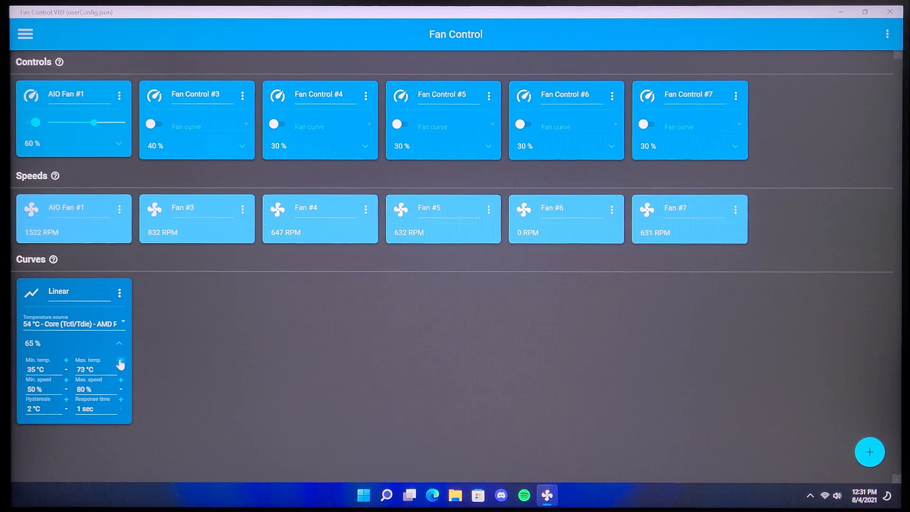
pyautogui.click(121, 360)
pyautogui.write('30')
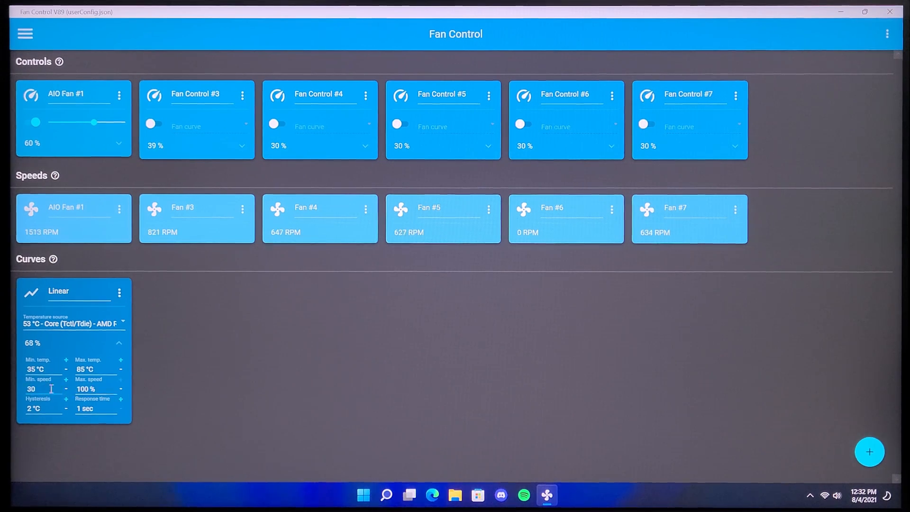
pyautogui.click(119, 95)
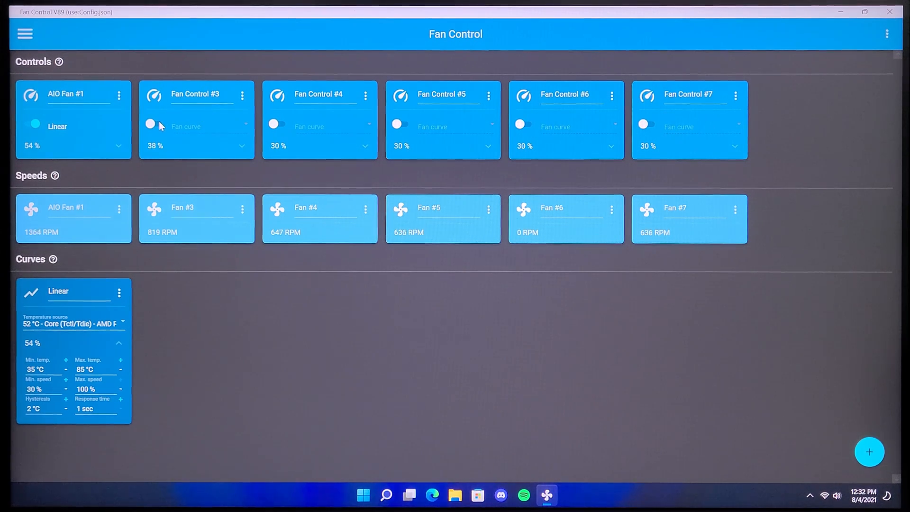
# - Enable manual control on Fan Control #3 and lower its slider to about 37% to test the fan
pyautogui.click(365, 95)
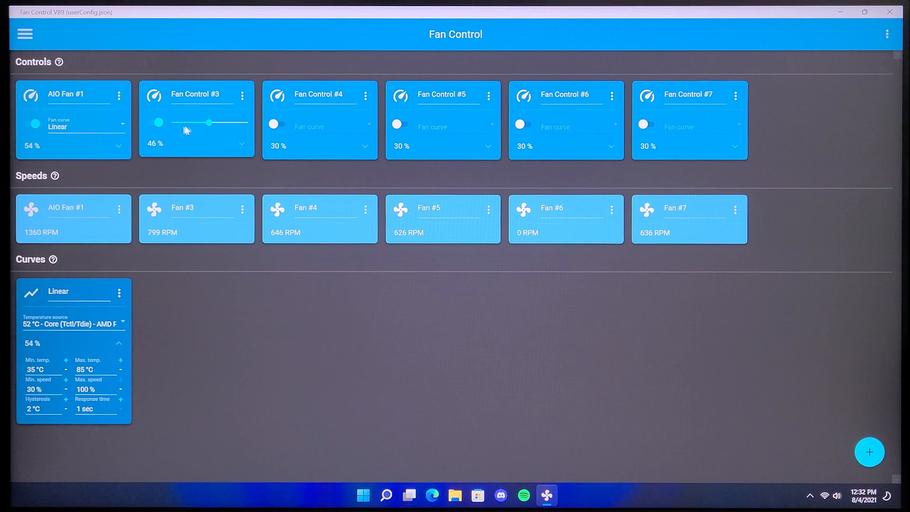
pyautogui.moveTo(208, 123); pyautogui.dragTo(175, 122)
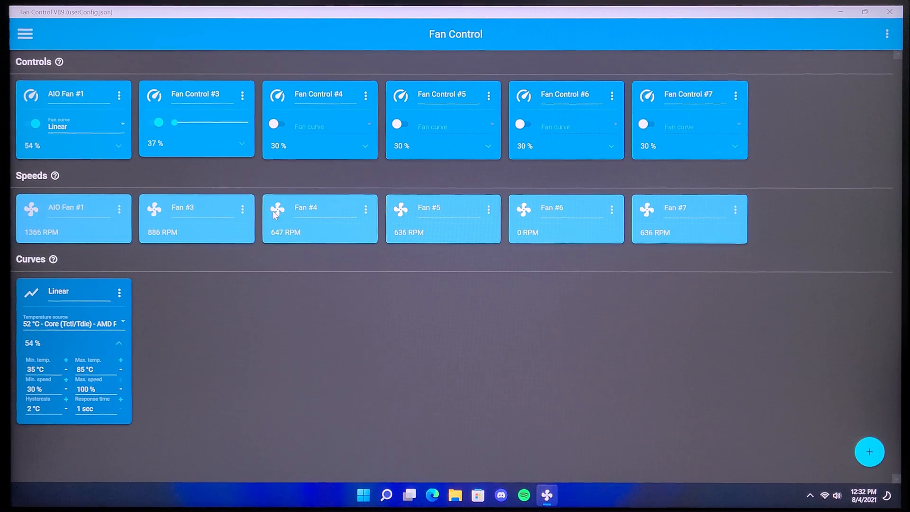